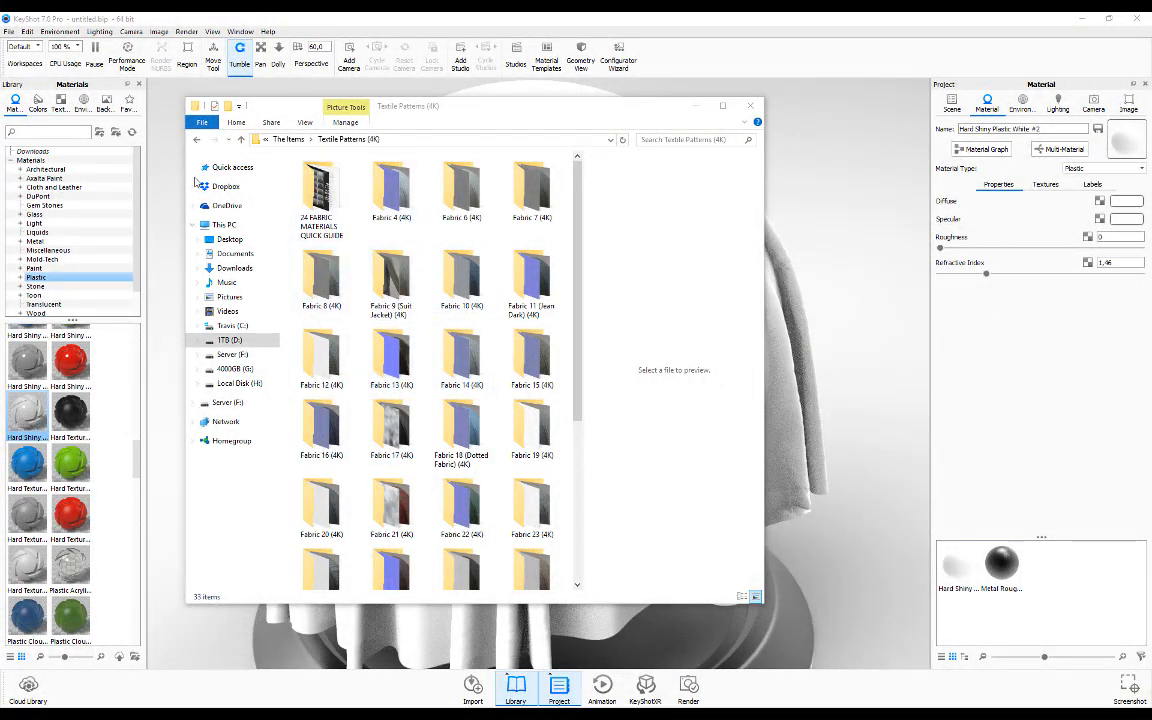
pyautogui.moveTo(163, 172)
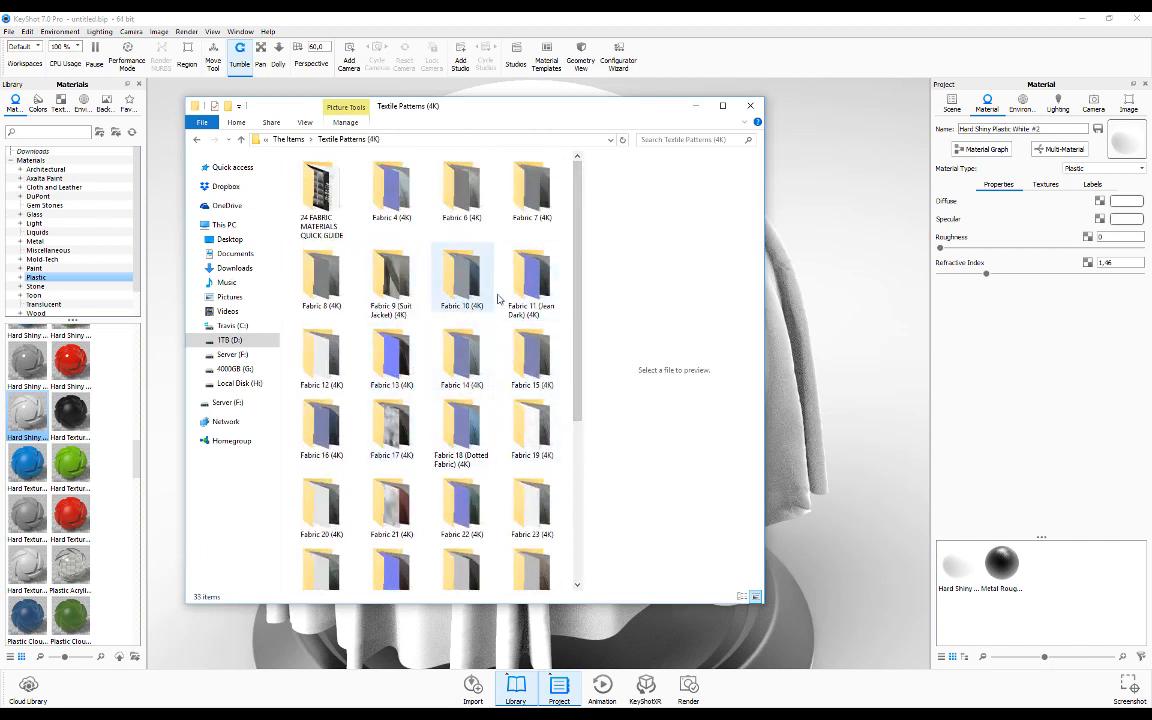
# Browse the Fabric 10 (4K) folder, preview fabric10.jpg in Photos, then close it
pyautogui.doubleClick(462, 278)
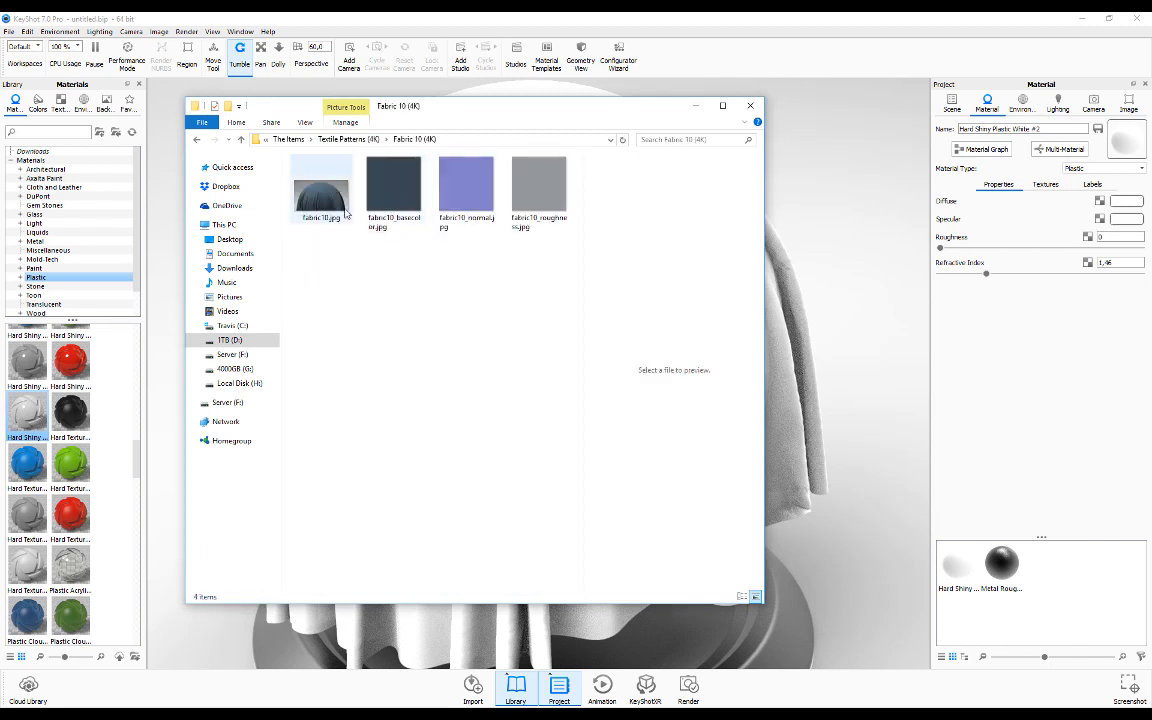
pyautogui.doubleClick(321, 185)
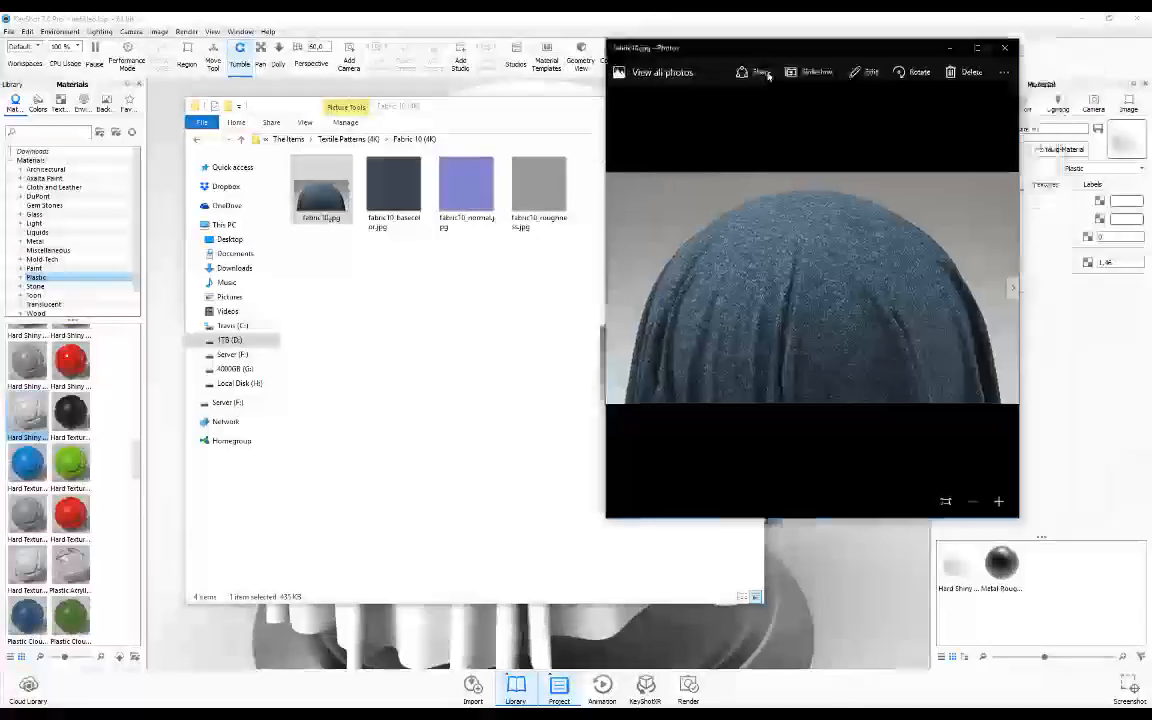
pyautogui.click(1004, 47)
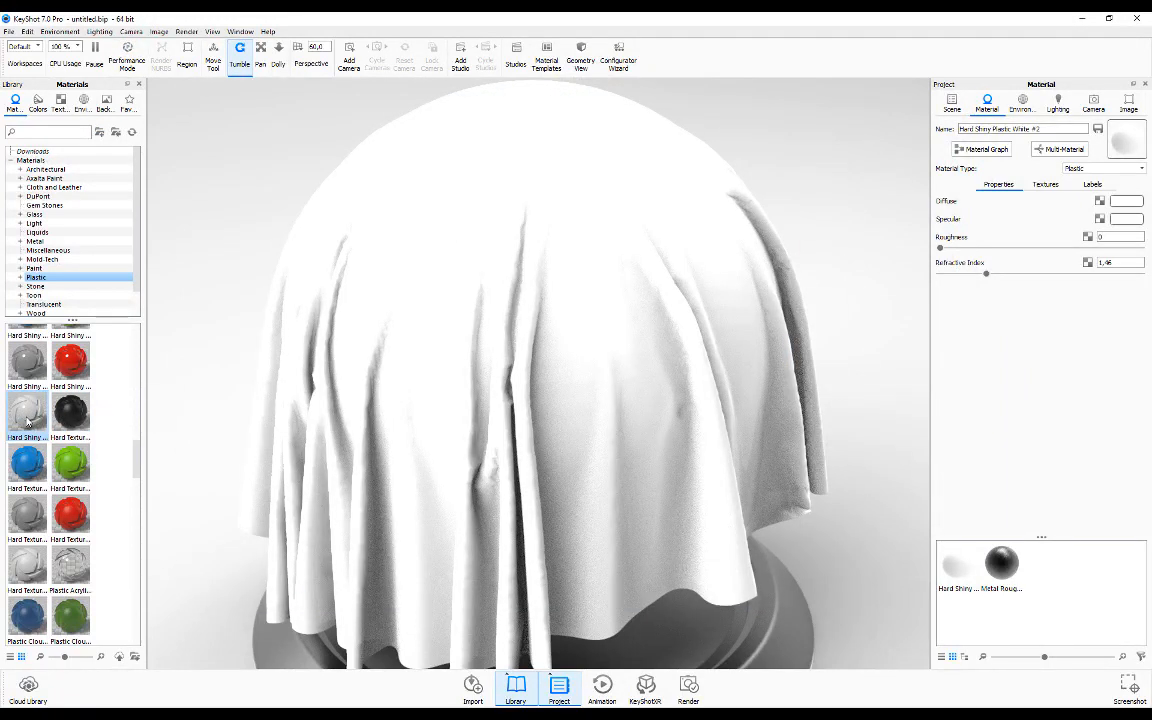
# Drag Hard Shiny Plastic White from the Plastic library onto the draped cloth
pyautogui.moveTo(27, 410); pyautogui.dragTo(170, 425)
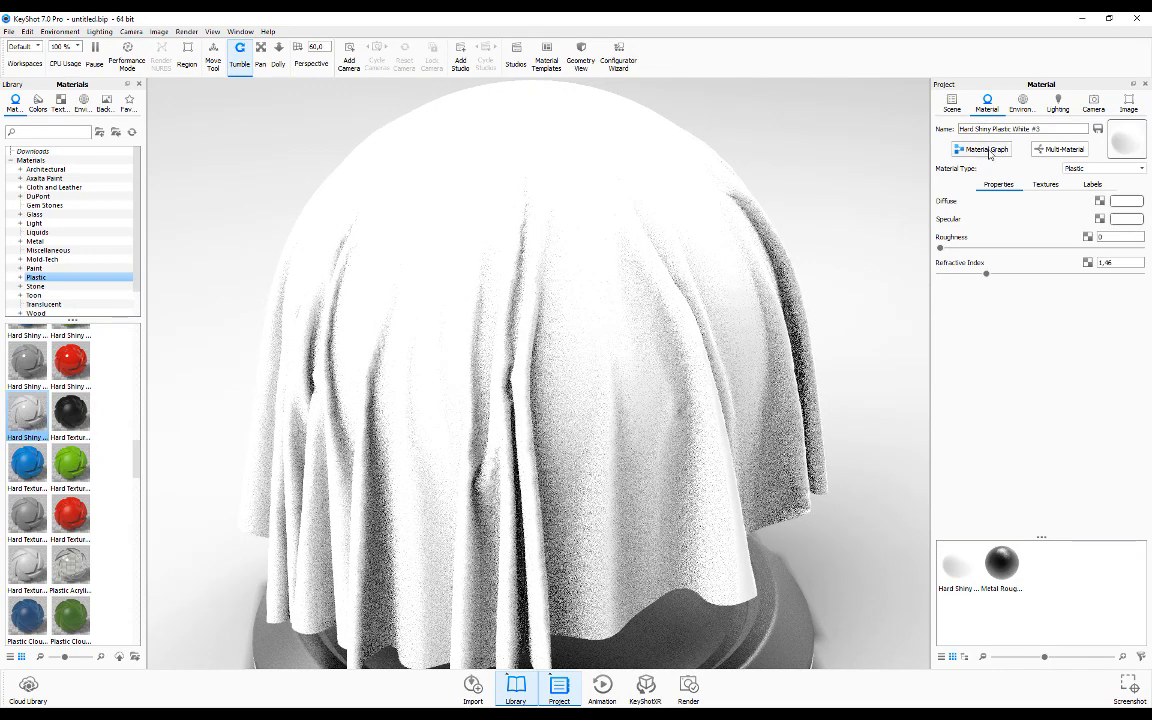
# Open the Material Graph for white plastic material #3
pyautogui.click(982, 149)
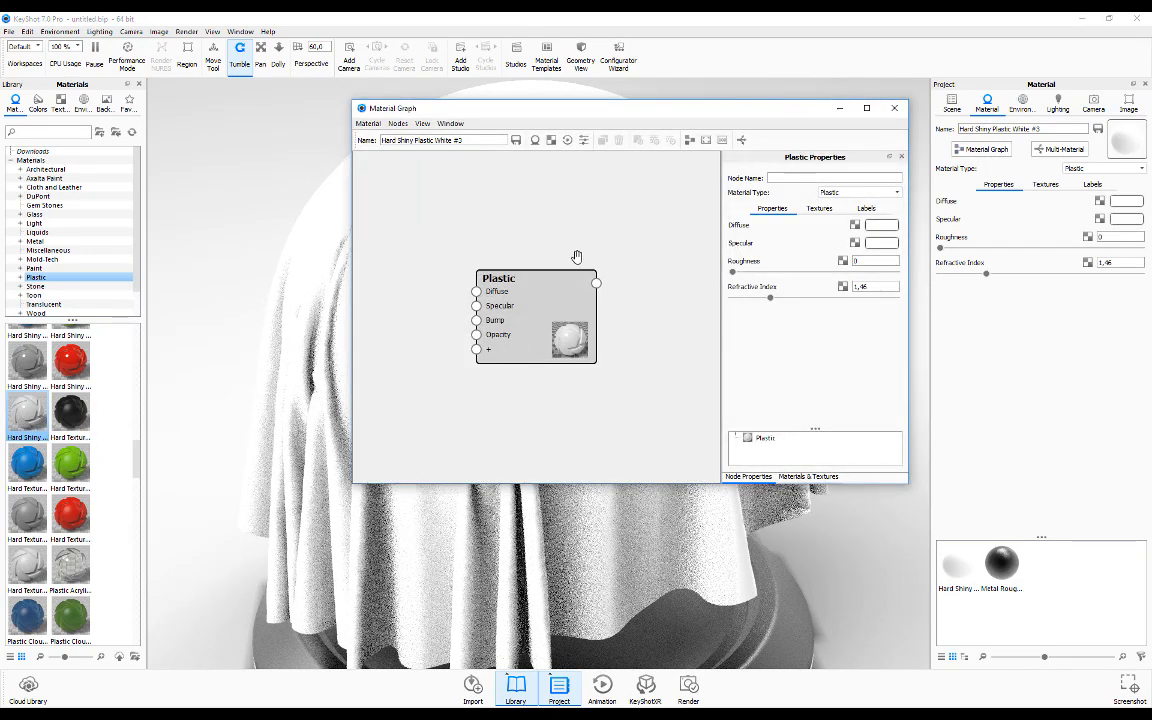
pyautogui.moveTo(435, 187)
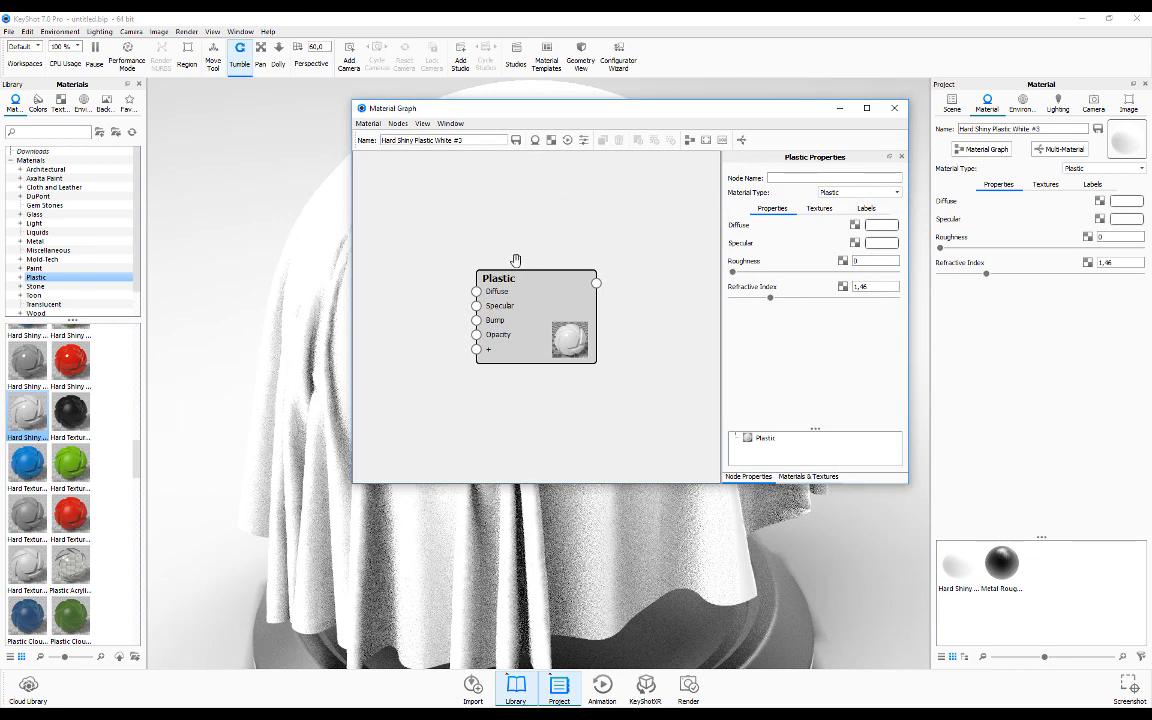
pyautogui.moveTo(513, 117)
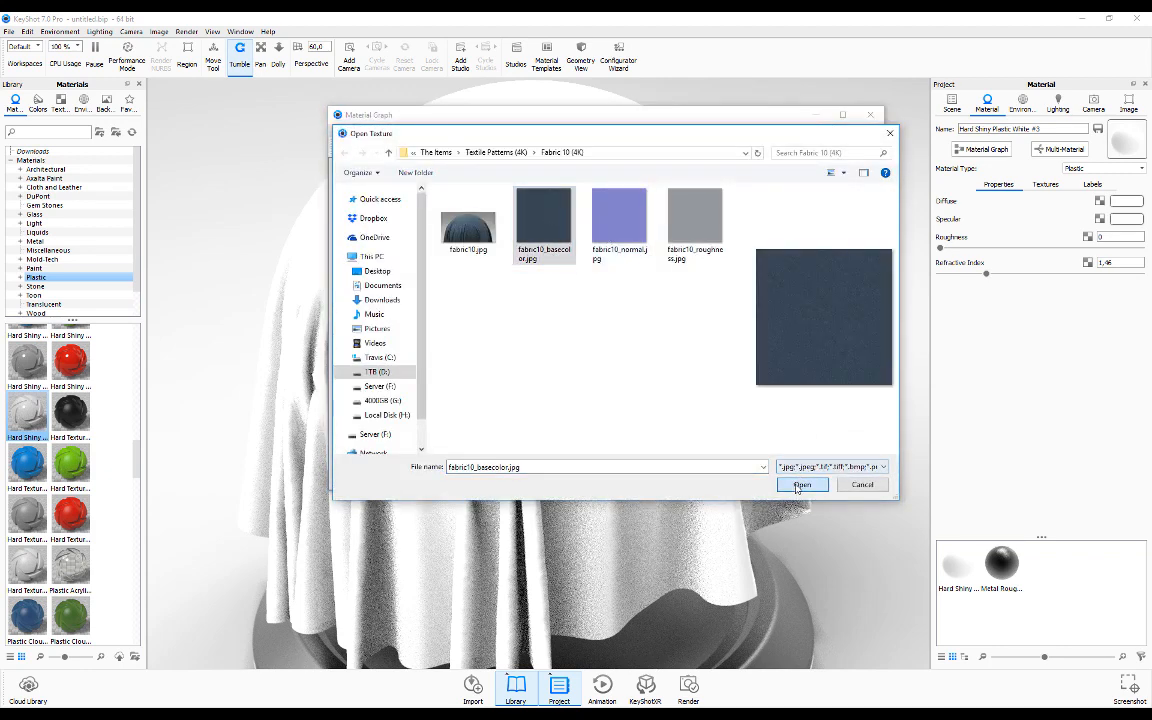
# Load fabric10_basecolor.jpg as the Texture Map image
pyautogui.click(801, 484)
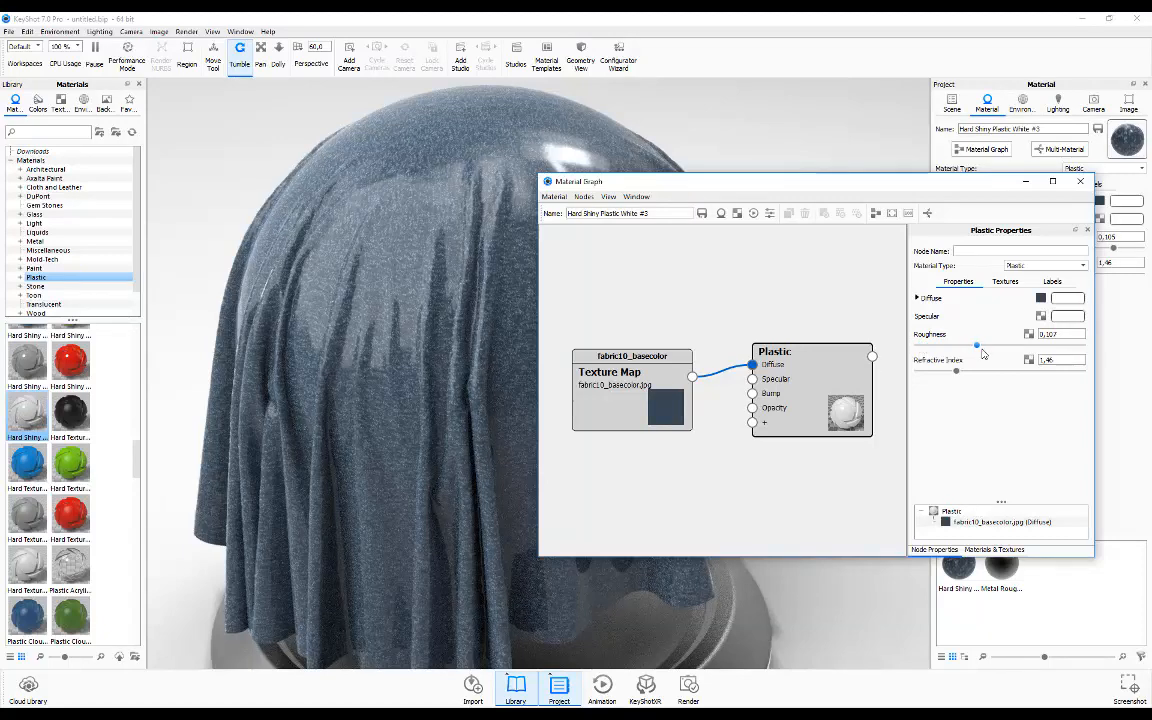
# Raise roughness to about 0.118 and change the specular colour to a lighter grey
pyautogui.moveTo(976, 345); pyautogui.dragTo(982, 347)
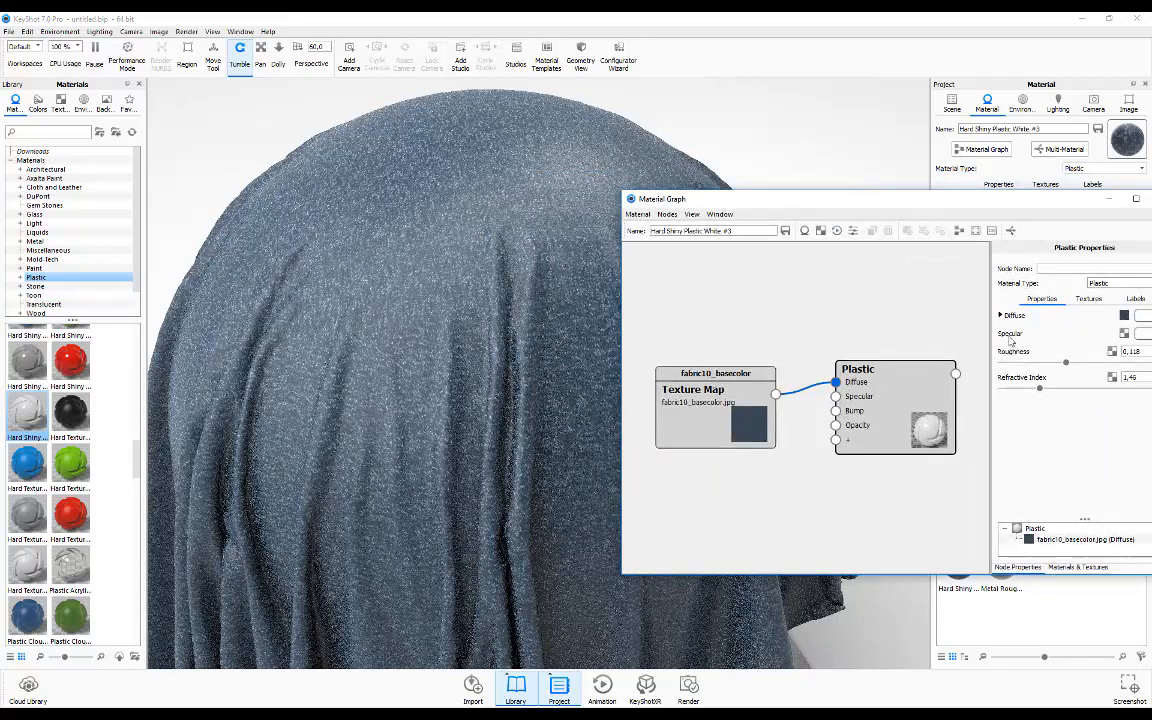
pyautogui.moveTo(662, 199); pyautogui.dragTo(592, 208)
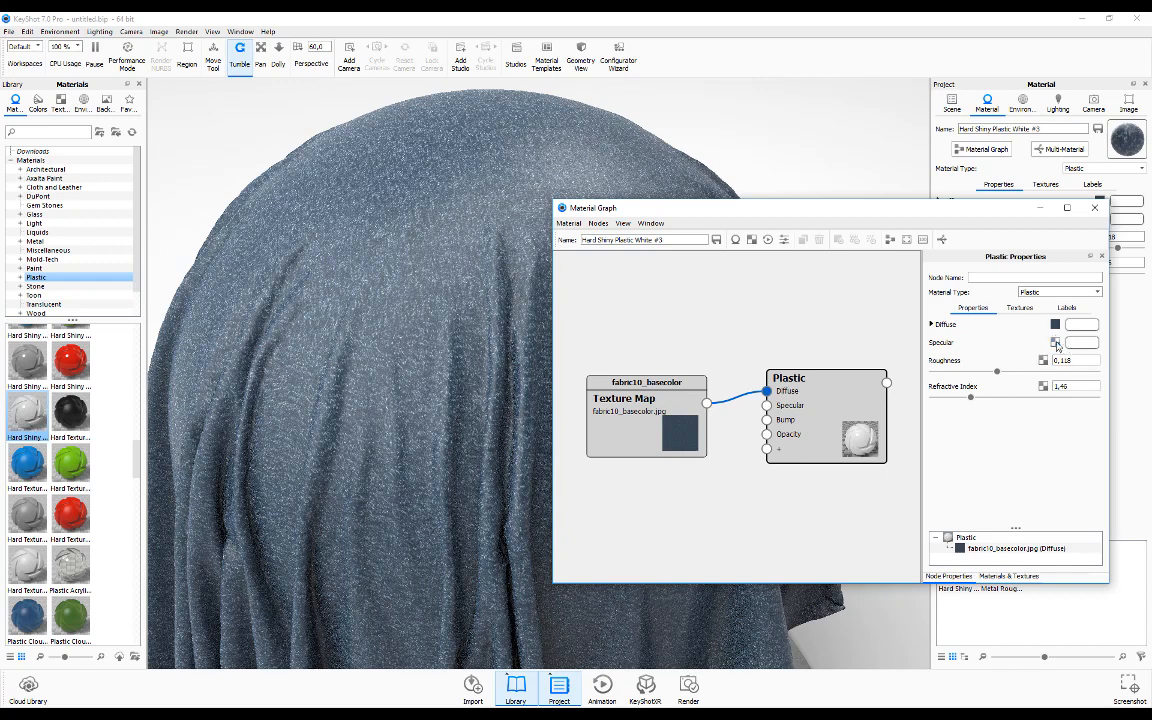
pyautogui.click(1055, 342)
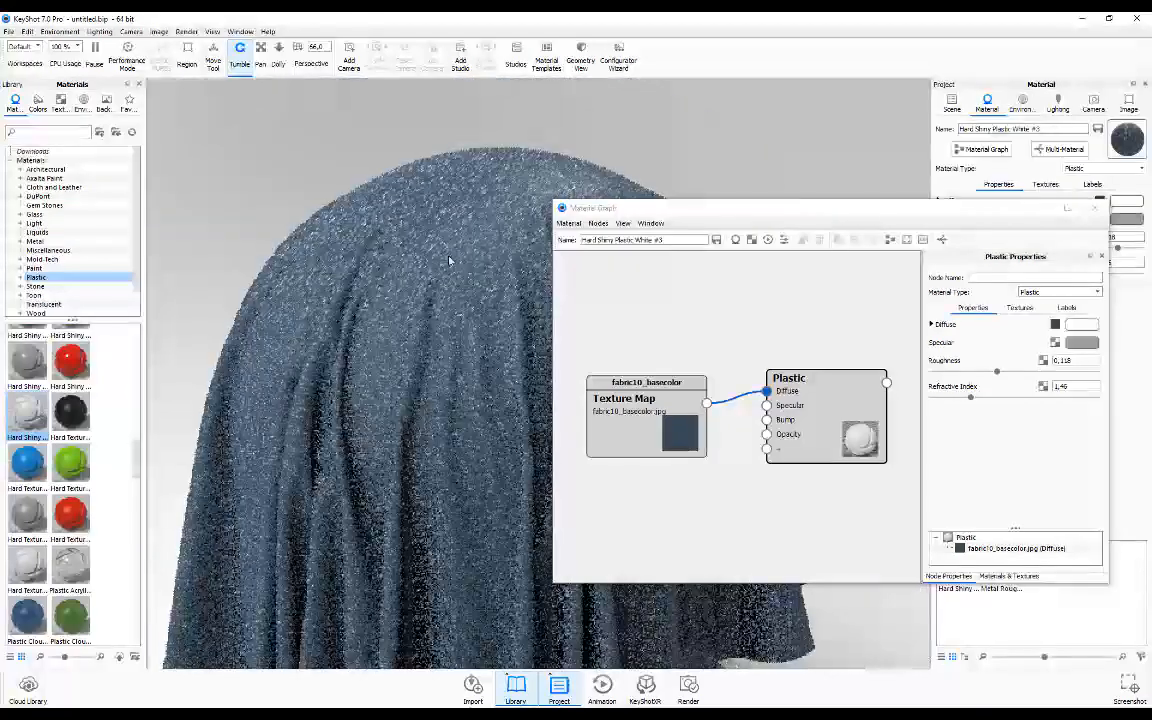
pyautogui.click(1054, 342)
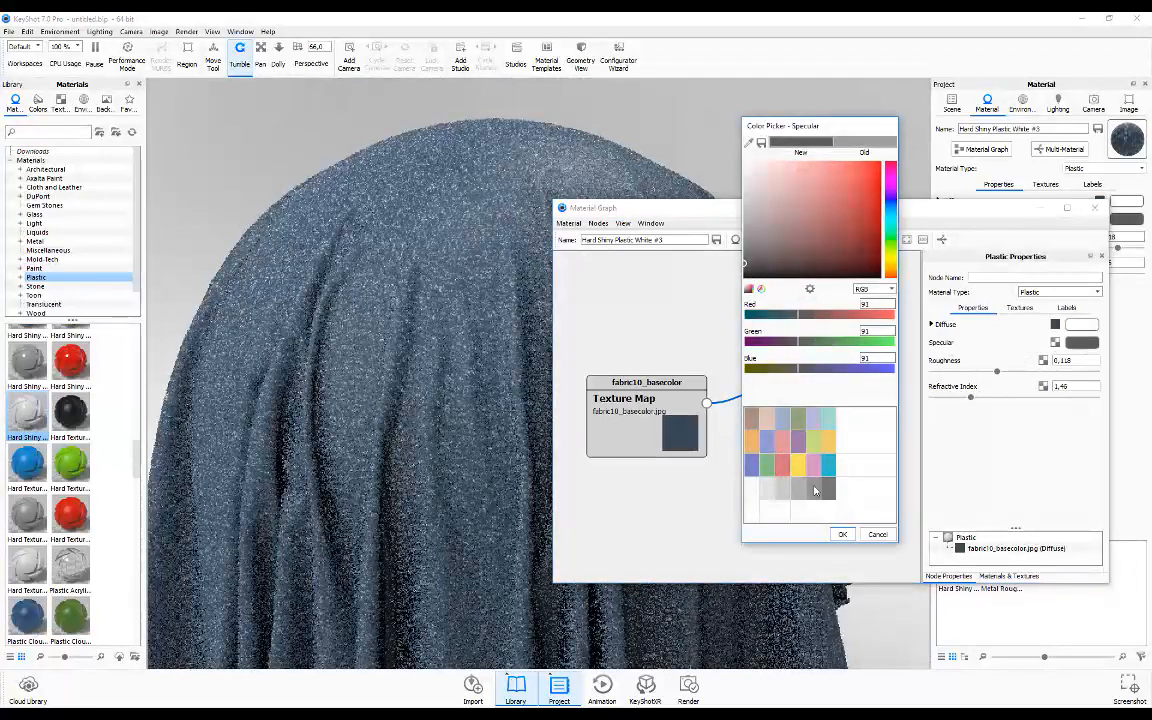
pyautogui.click(877, 533)
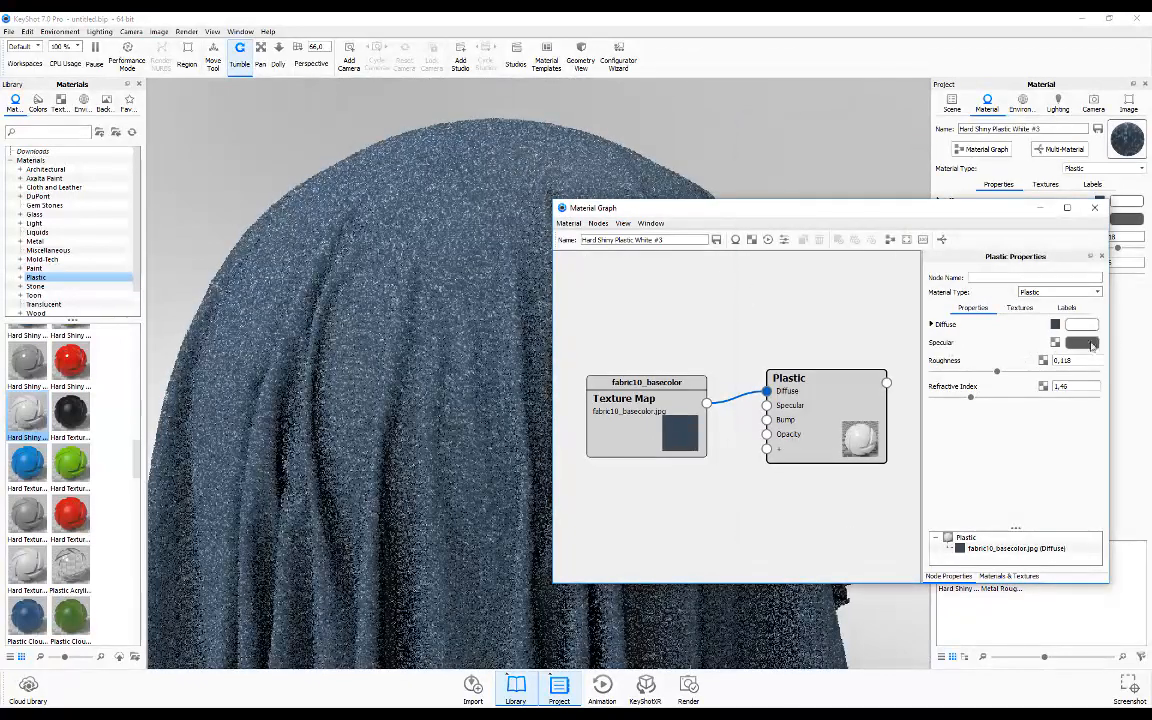
pyautogui.click(1081, 342)
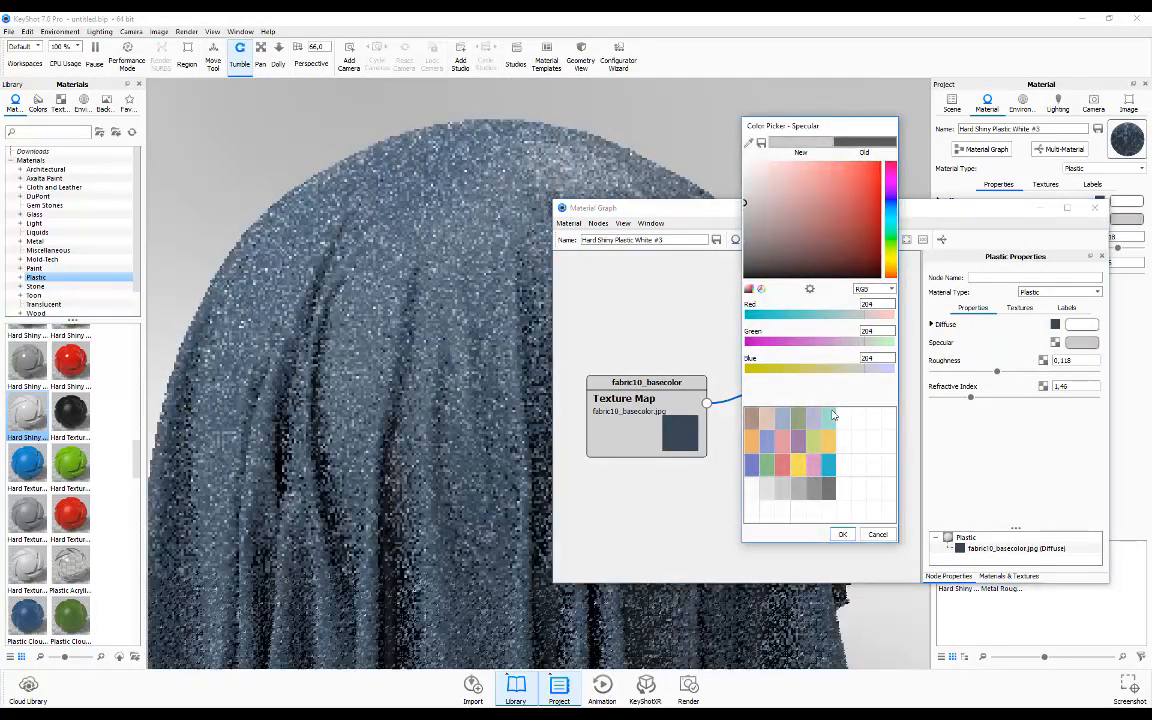
pyautogui.click(877, 533)
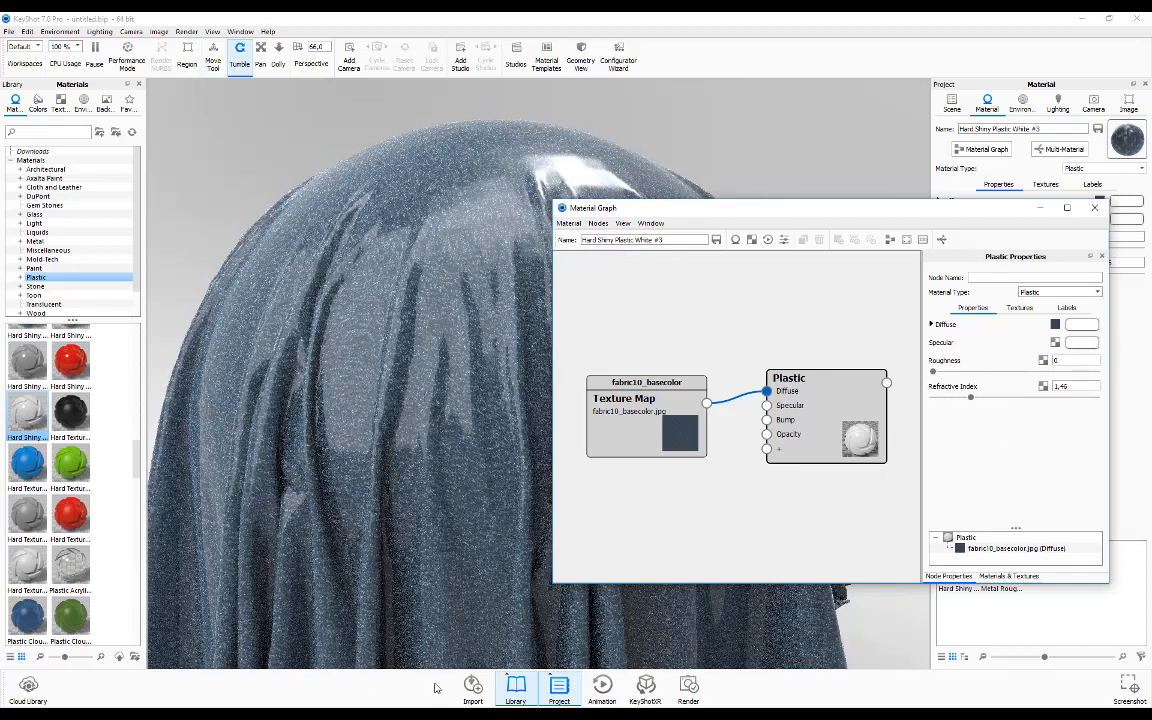
pyautogui.moveTo(489, 150)
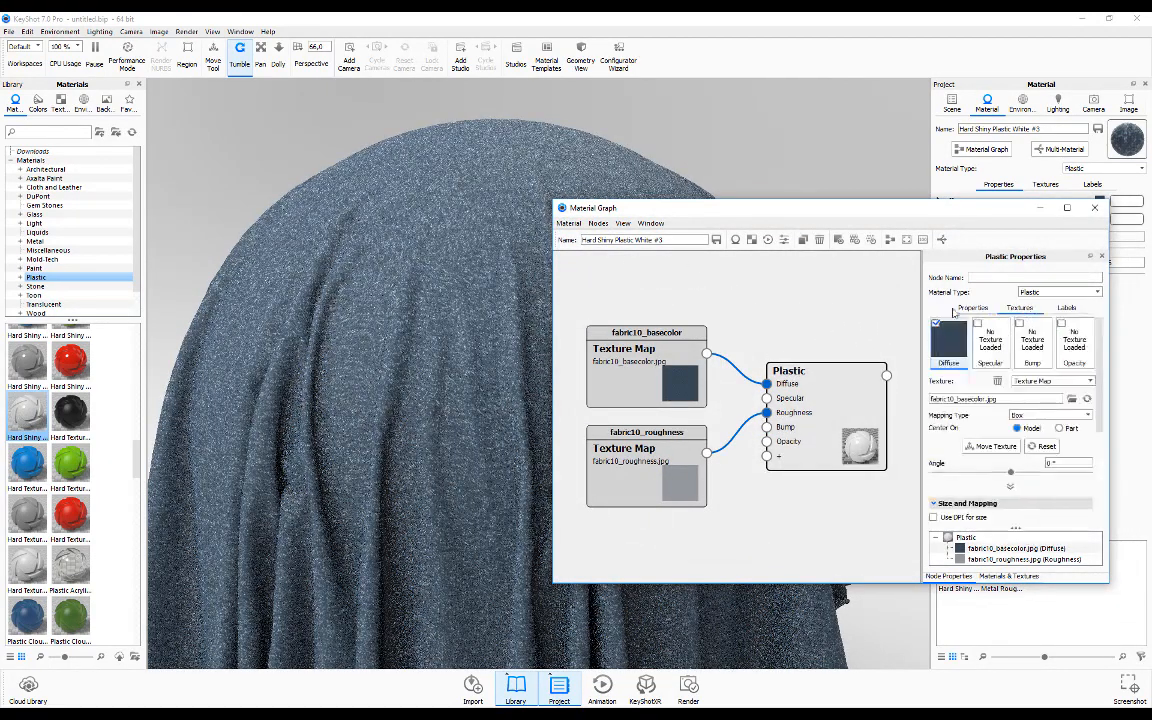
# Add fabric10_normal as a Bump normal map and a roughness texture on Specular
pyautogui.click(1020, 330)
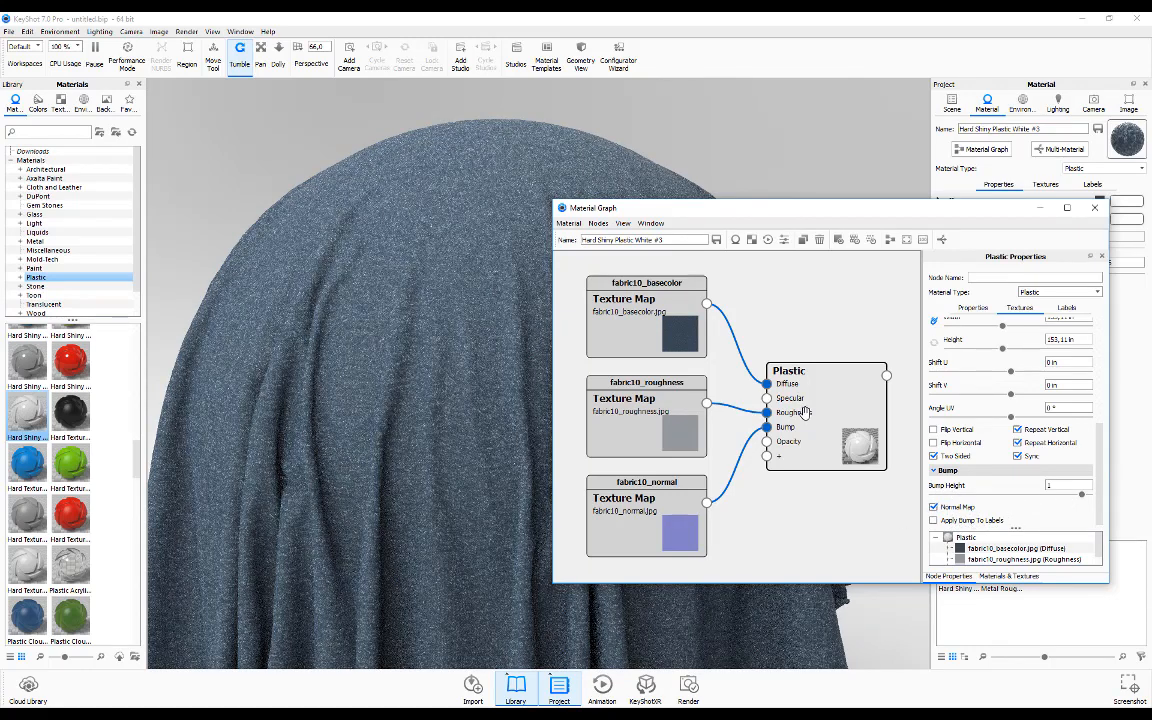
pyautogui.moveTo(480, 273)
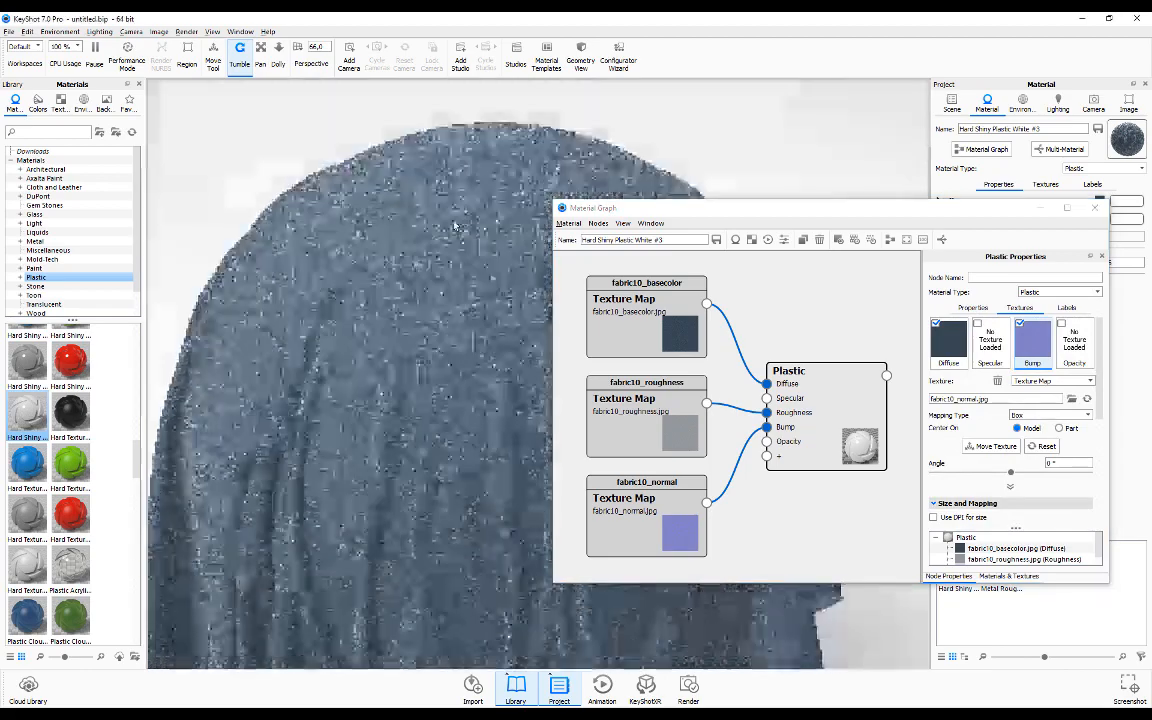
pyautogui.click(971, 307)
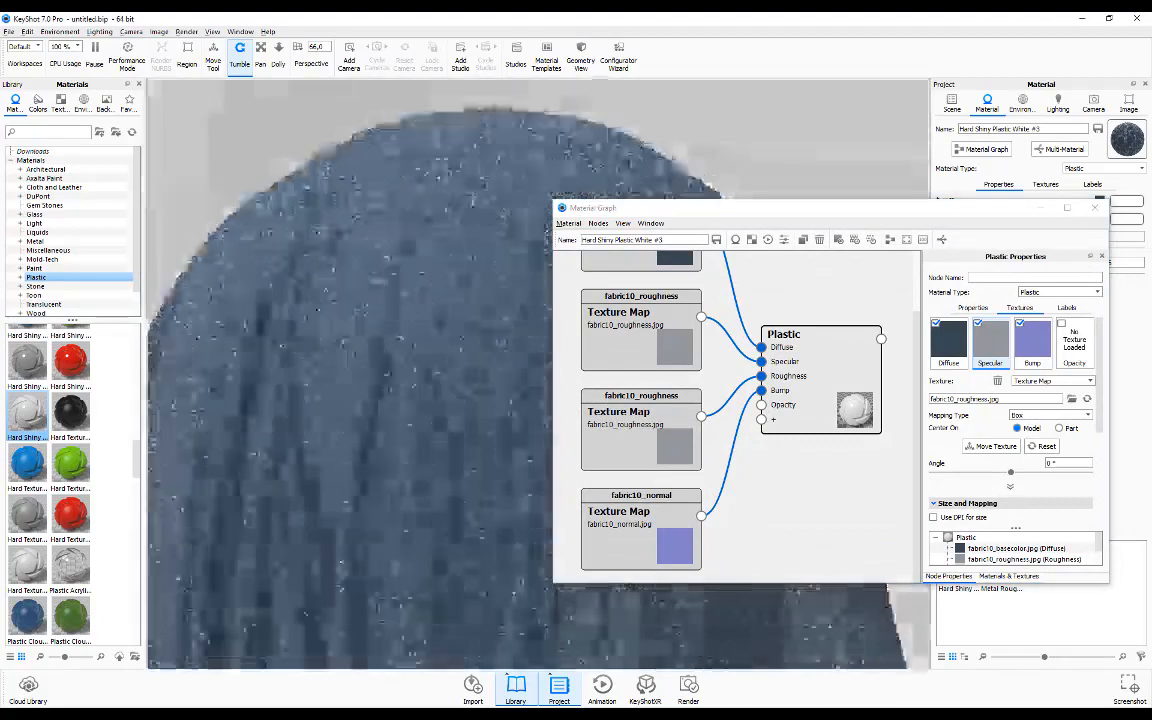
# Delete the duplicate roughness texture so specular stays a plain grey colour
pyautogui.click(972, 307)
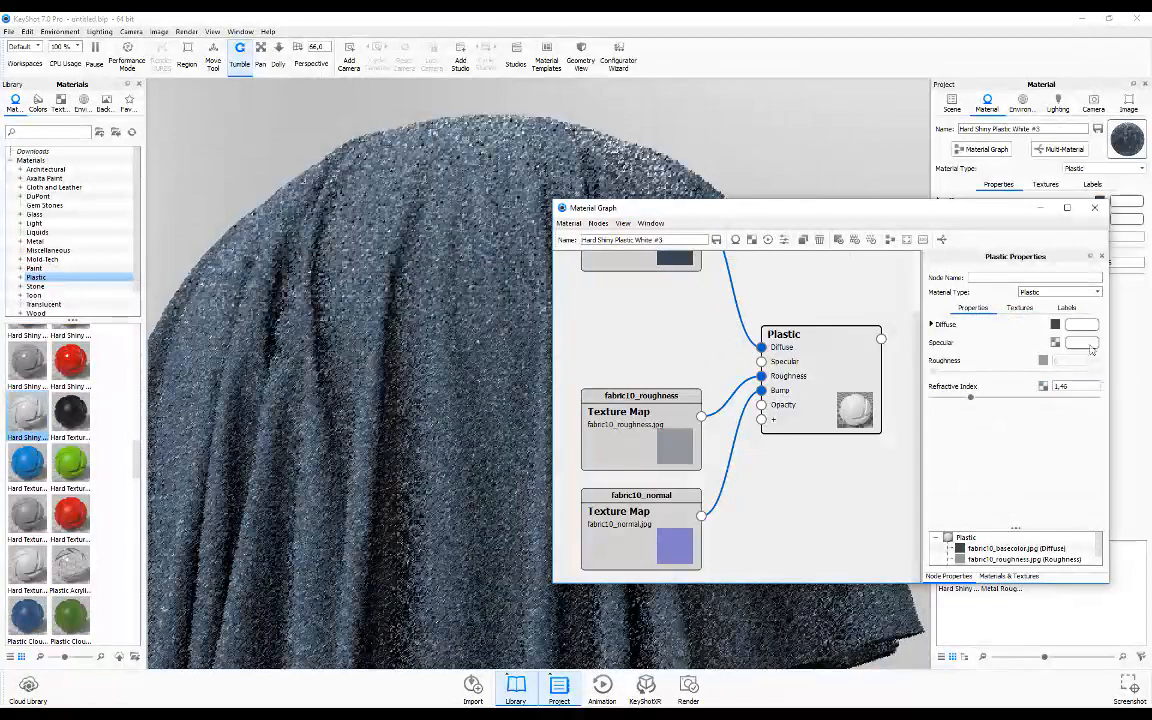
pyautogui.click(1081, 323)
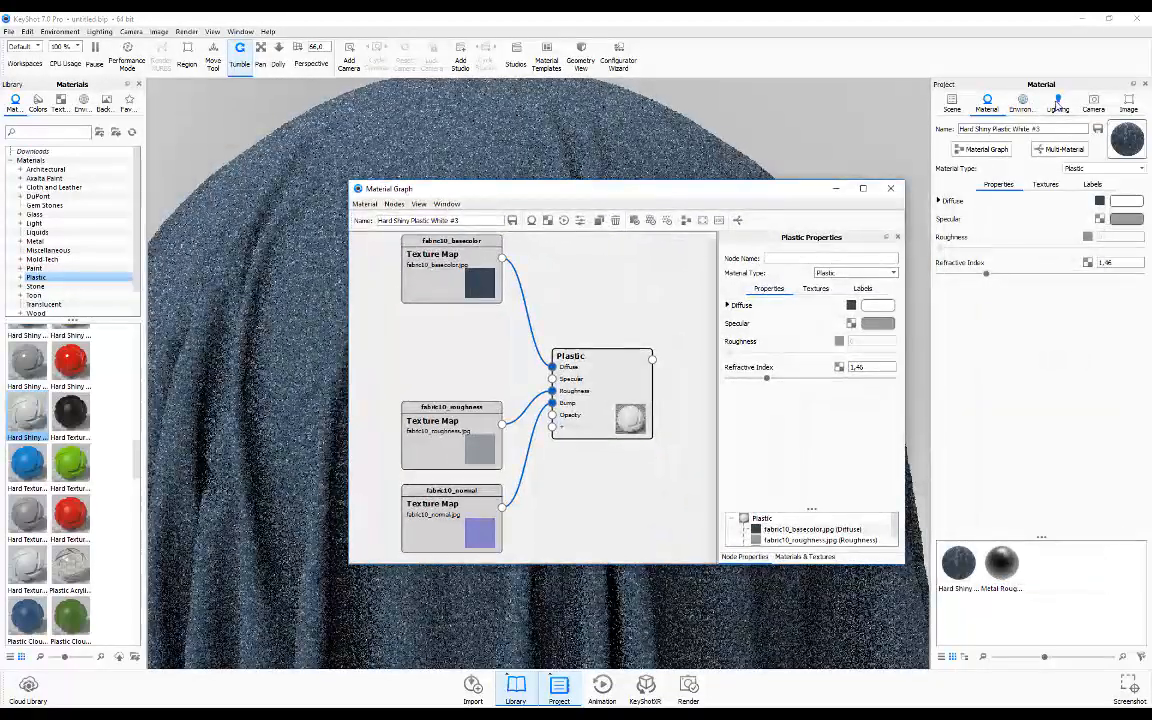
# Open the Environment HDRI Editor showing the circular Pin #1 light
pyautogui.click(1022, 103)
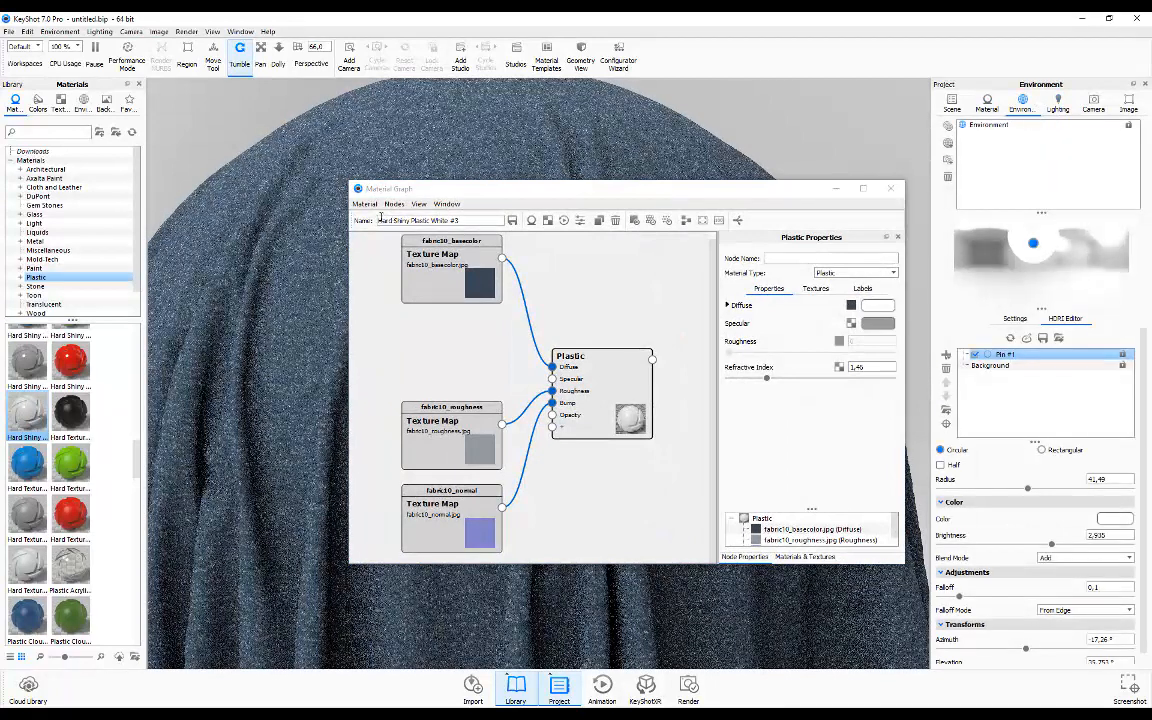
pyautogui.moveTo(285, 670)
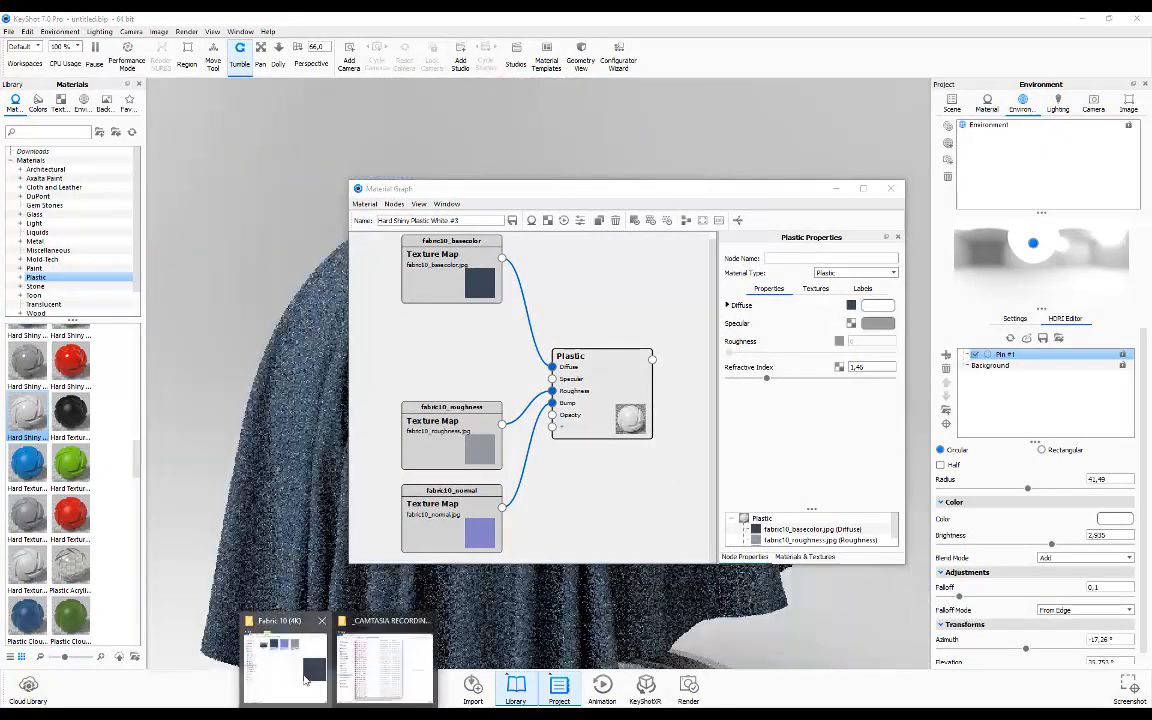
pyautogui.click(285, 670)
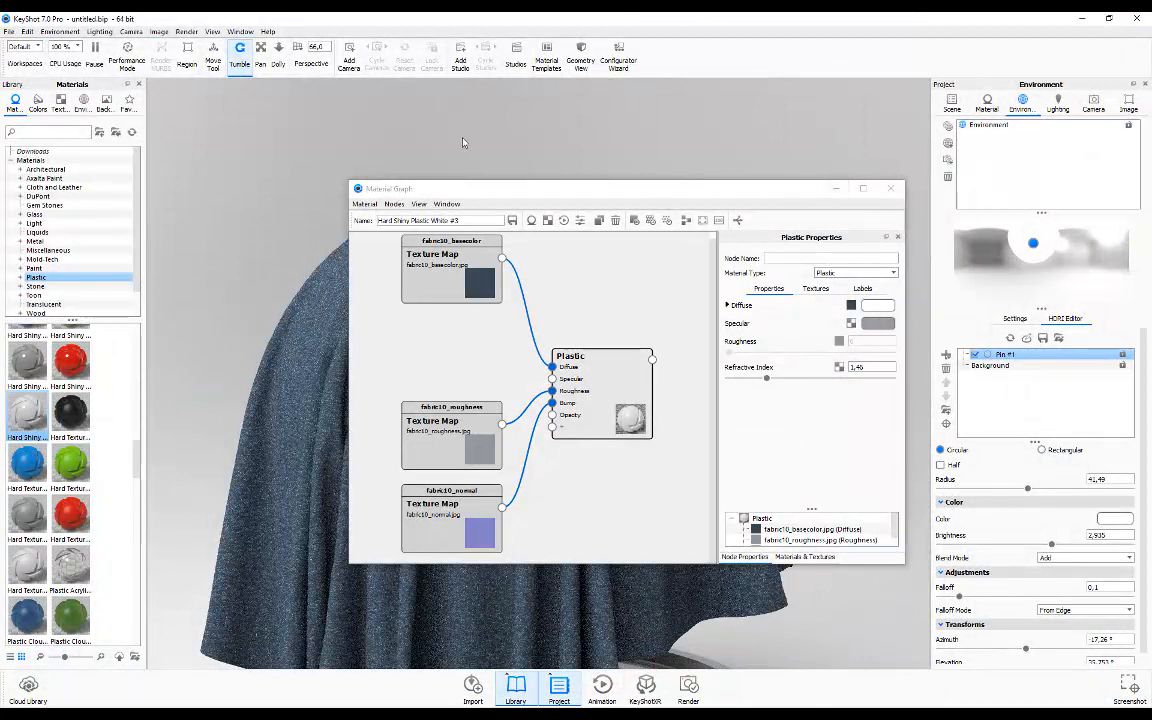
pyautogui.moveTo(1102, 343)
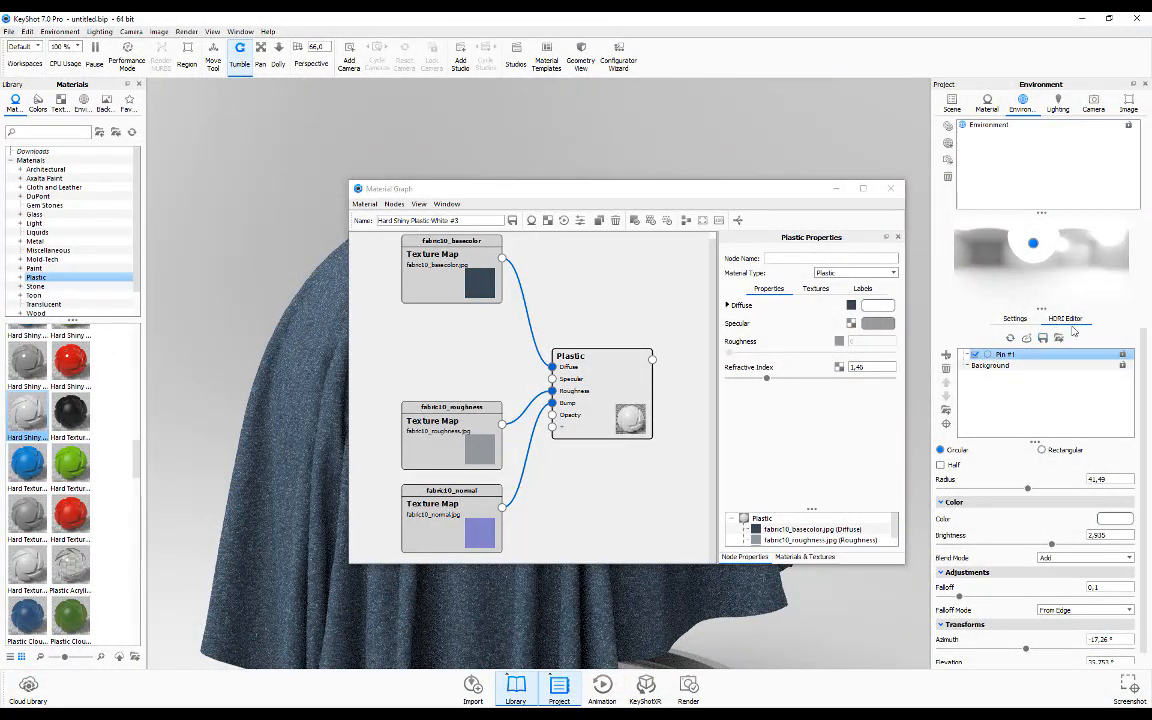
pyautogui.moveTo(1053, 299)
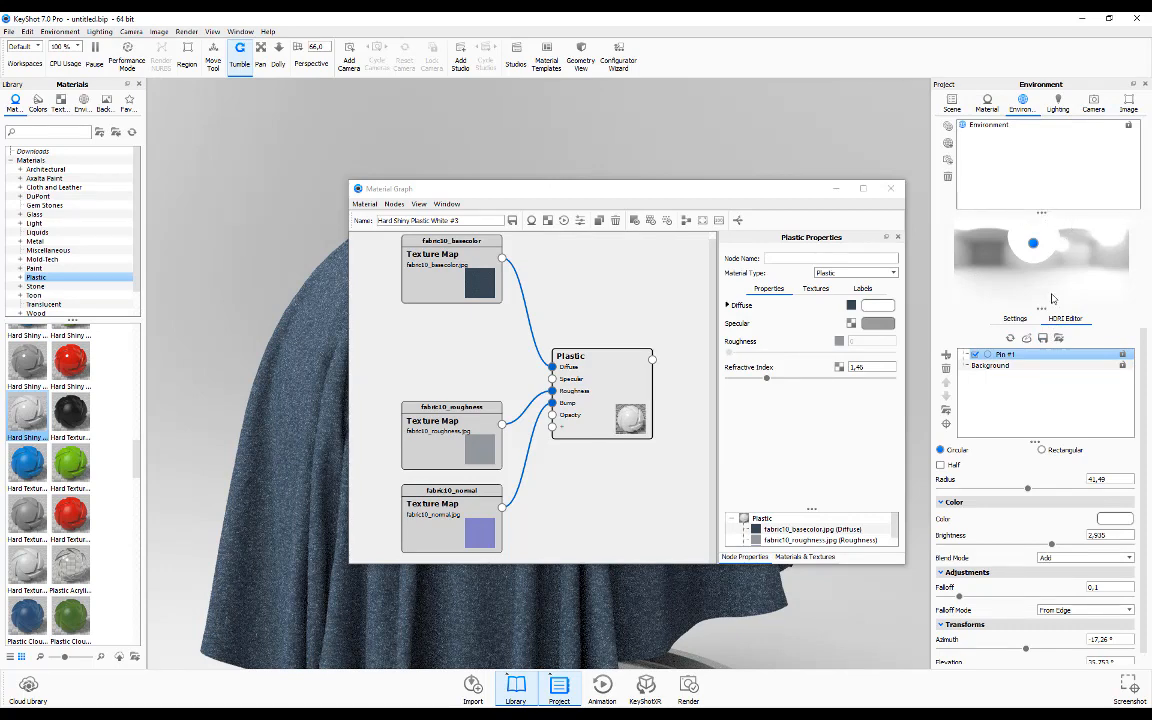
pyautogui.moveTo(825, 315)
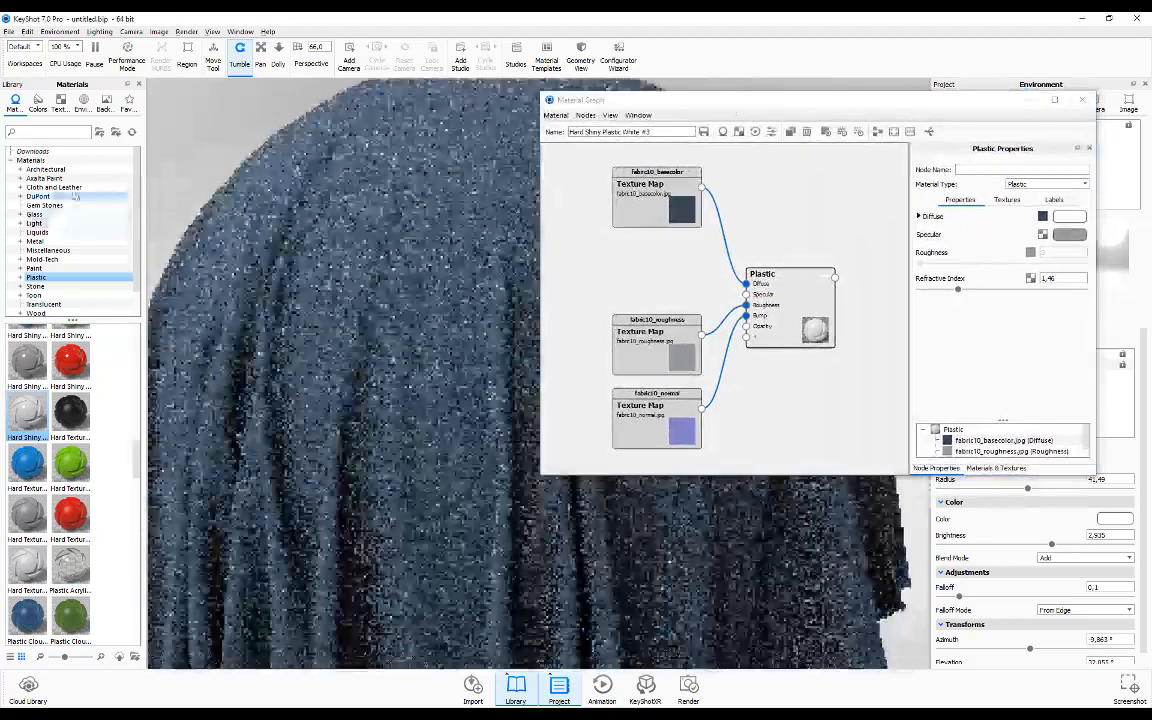
# Browse the Cloth and Leather library presets and move the Material Graph window aside
pyautogui.click(54, 187)
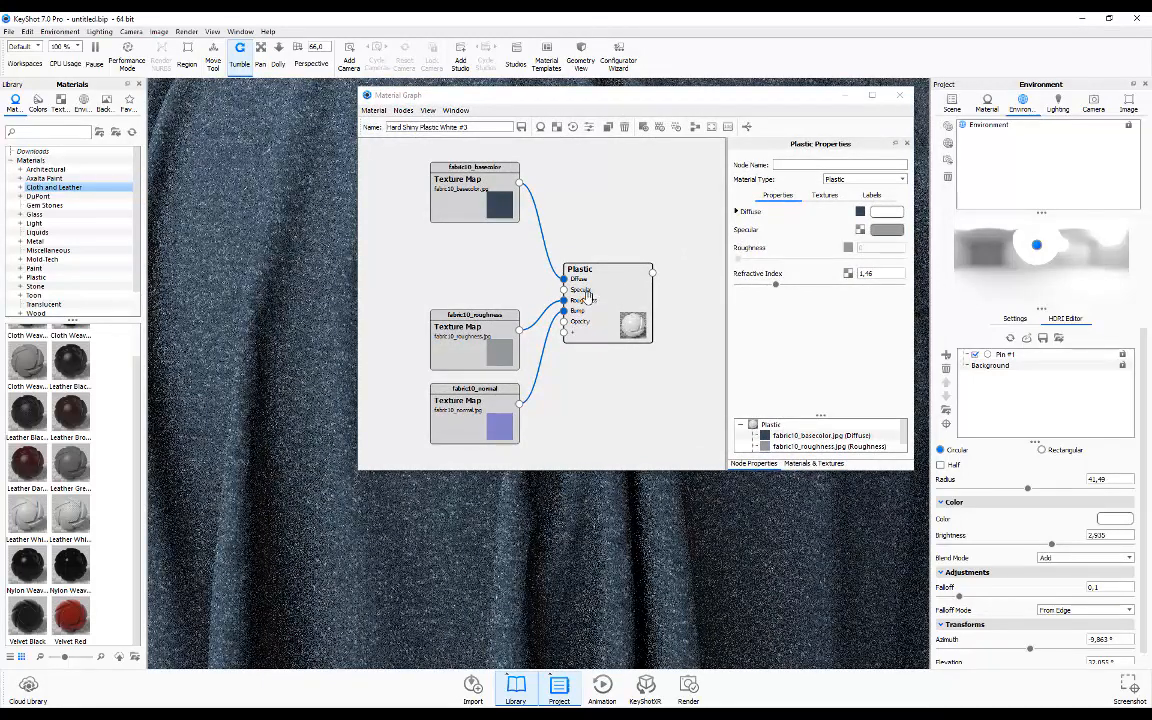
pyautogui.moveTo(295, 275)
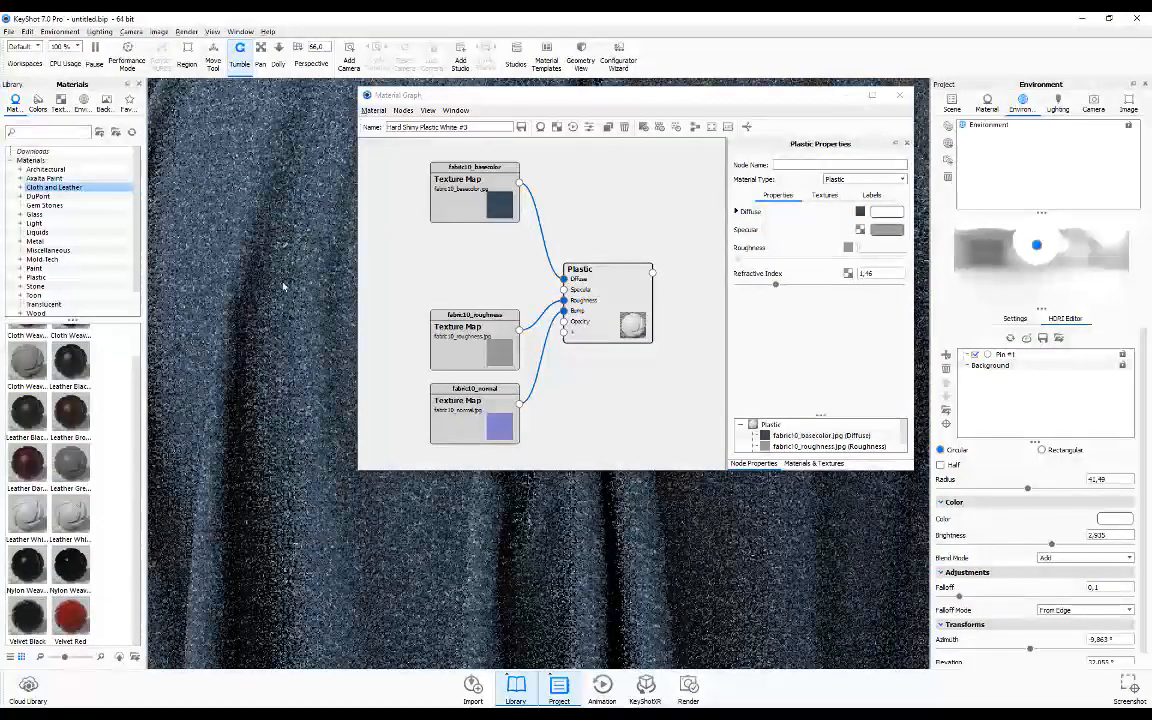
pyautogui.moveTo(398, 95); pyautogui.dragTo(517, 143)
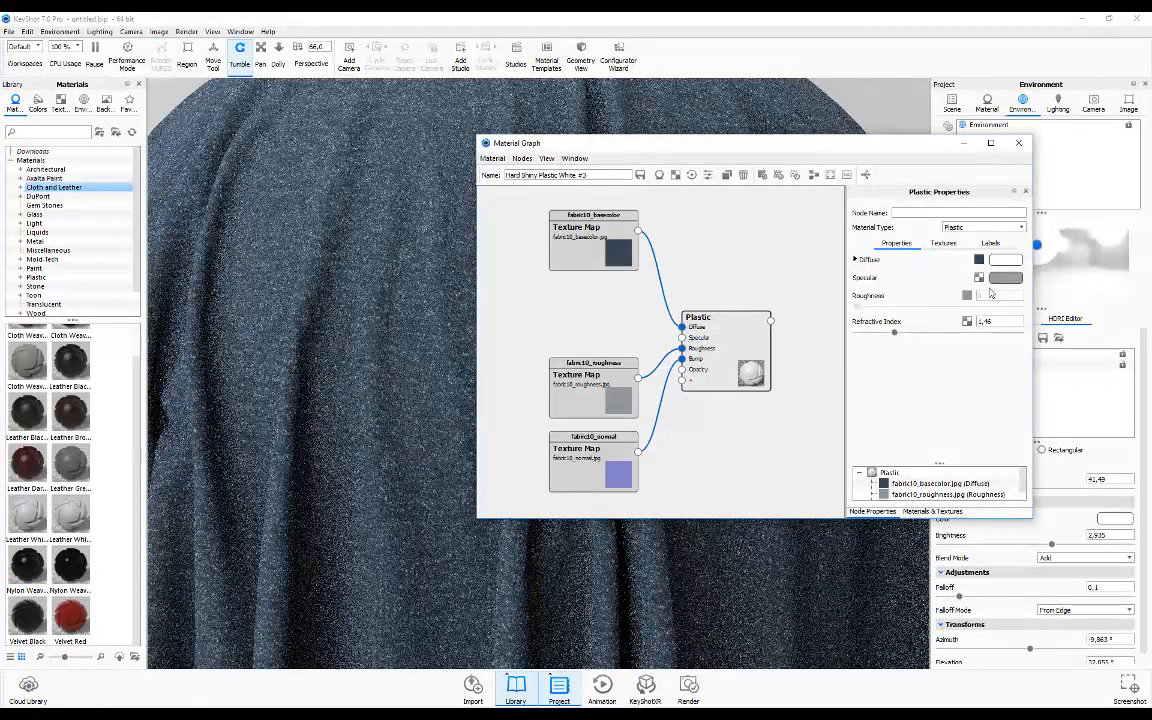
pyautogui.click(978, 277)
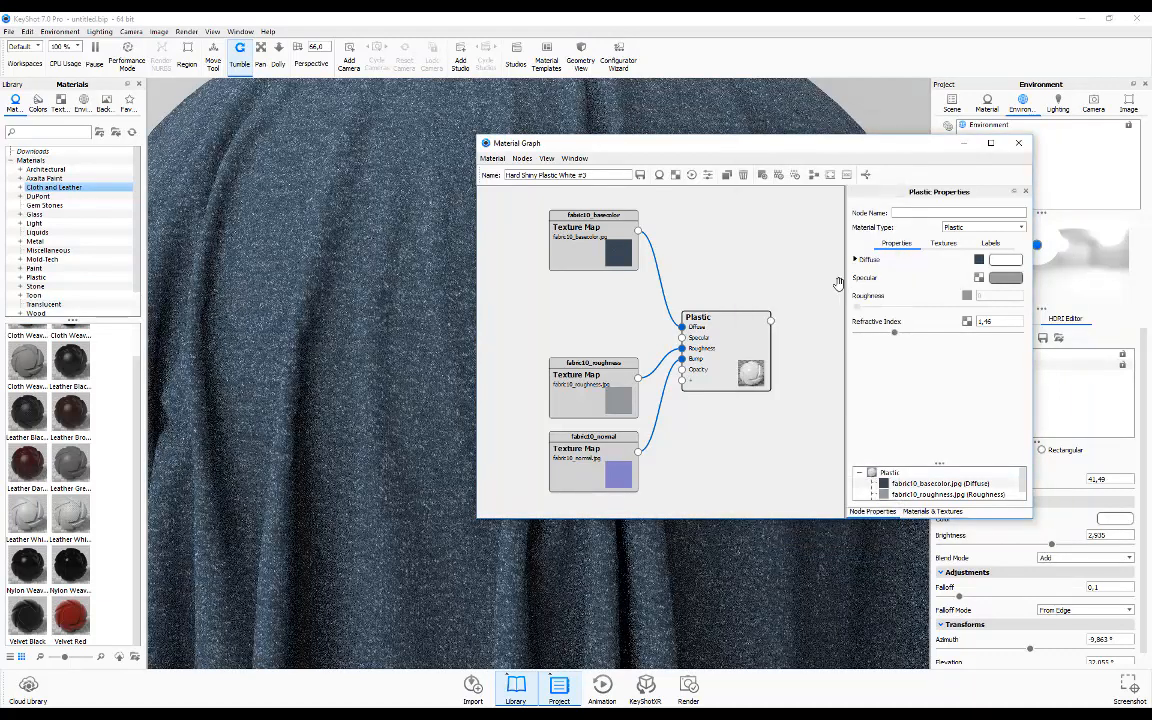
pyautogui.moveTo(729, 275)
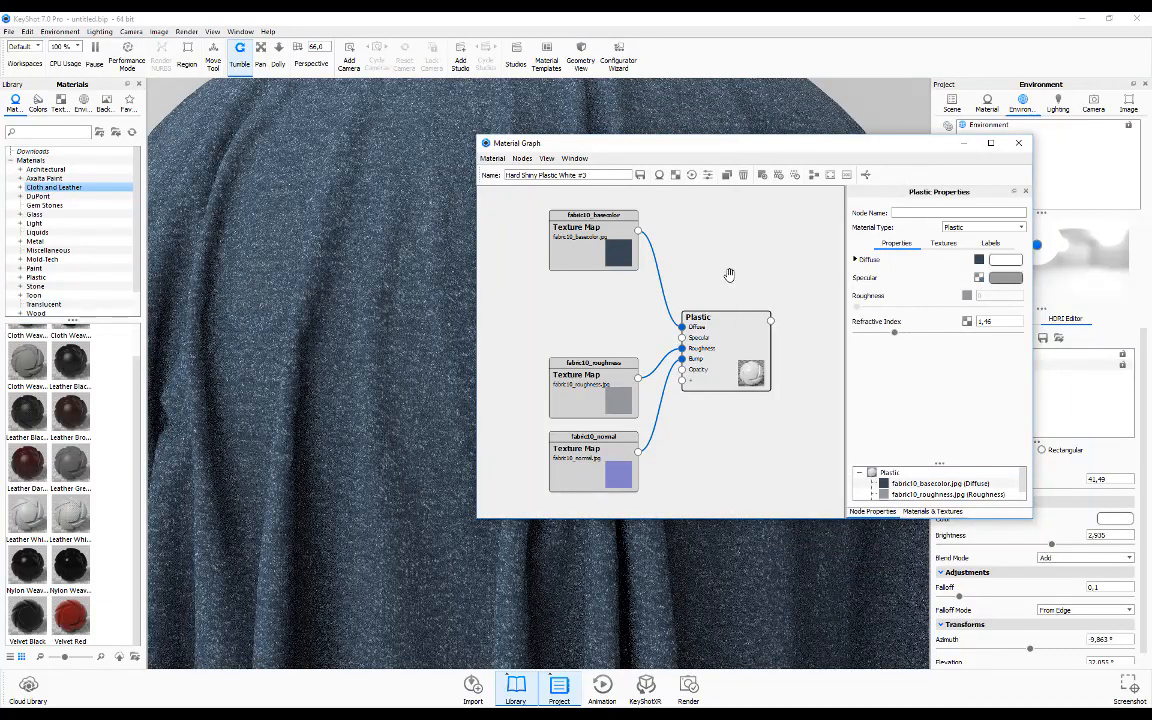